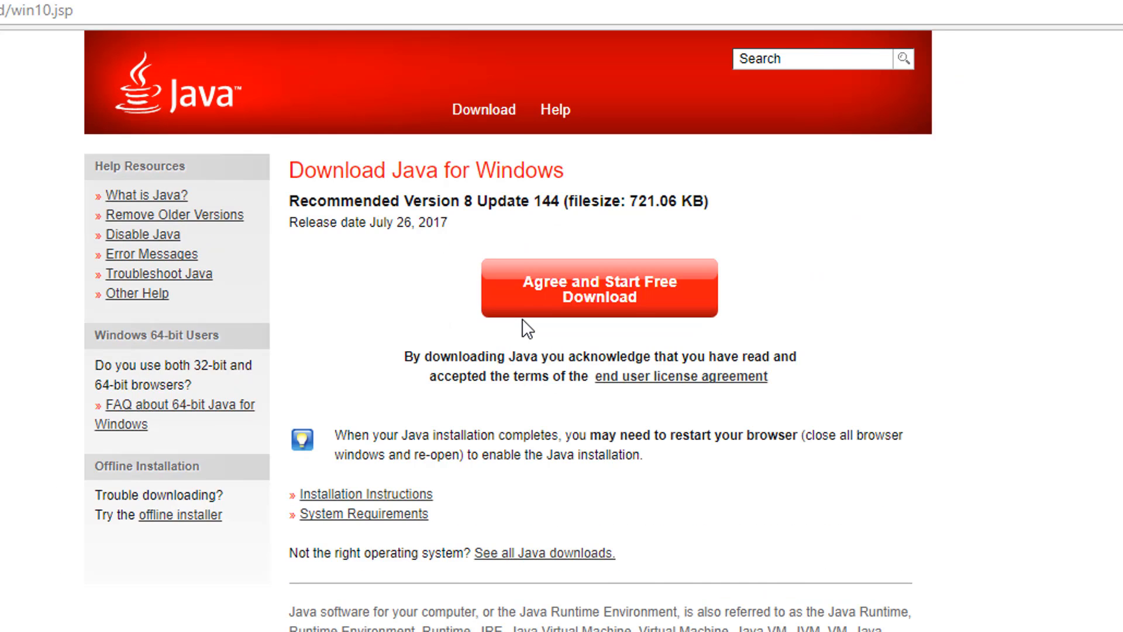
Step: Download the free Java for Windows installer and MLGA.jar from the GitHub release
{"action": "left_click", "coordinate": [361, 10]}
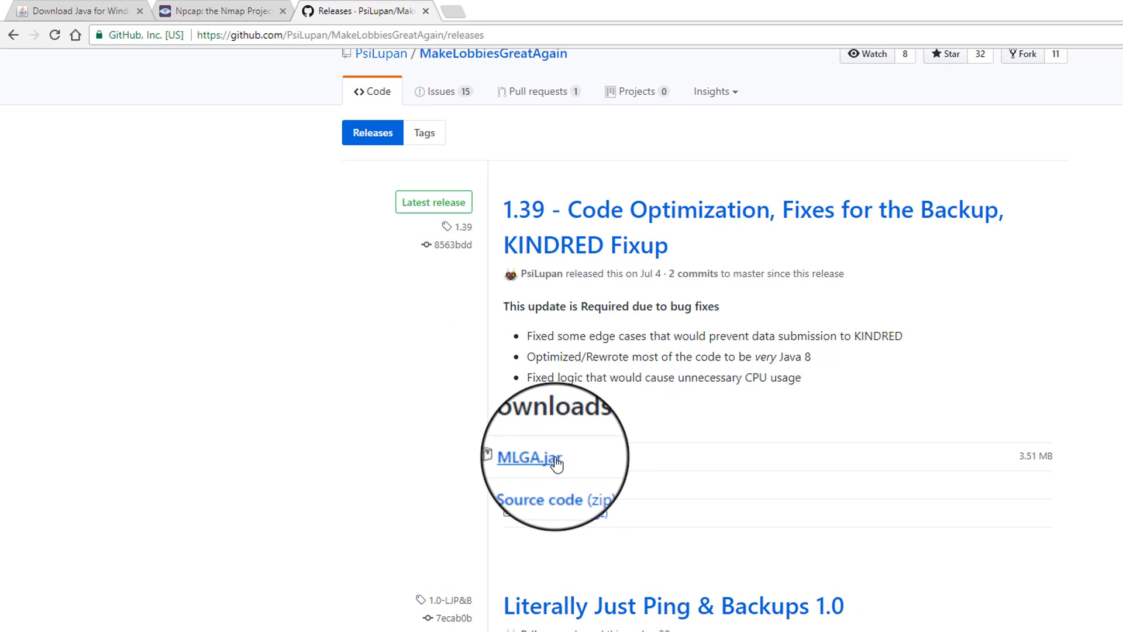
{"action": "left_click", "coordinate": [529, 457]}
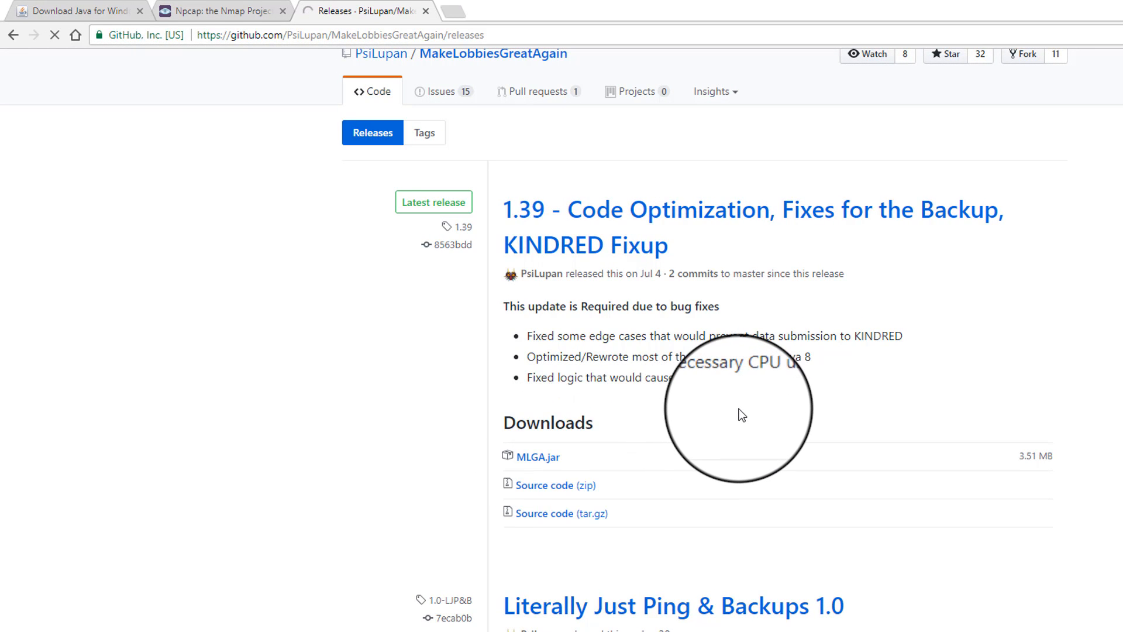
{"action": "left_click", "coordinate": [537, 457]}
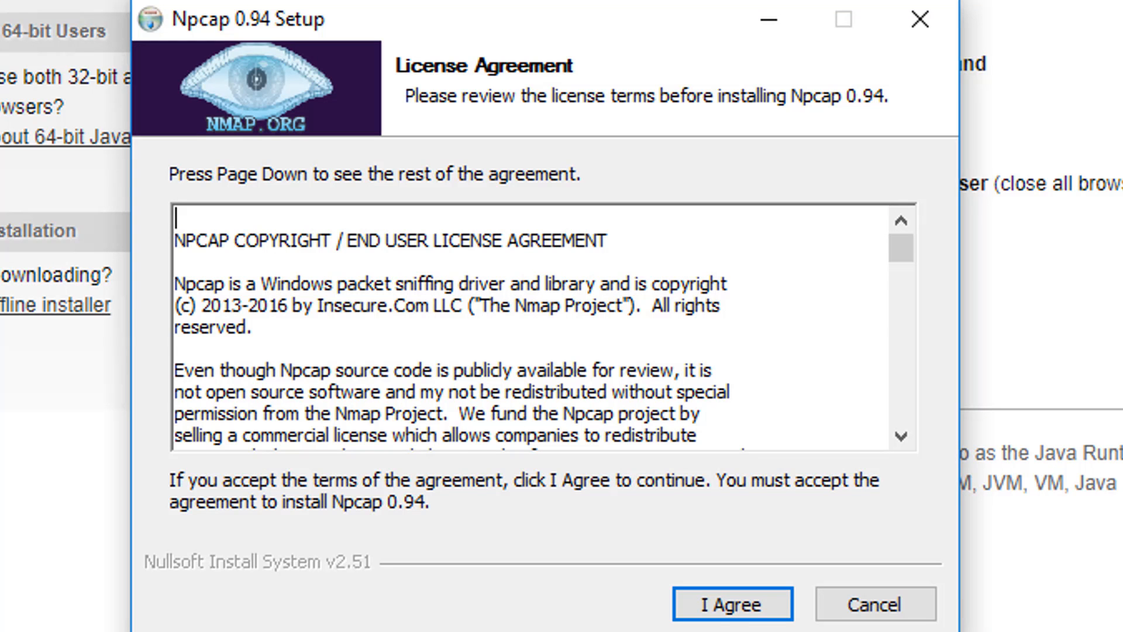
Step: Install Npcap 0.94 in WinPcap API-compatible mode, then install Java
{"action": "left_click", "coordinate": [731, 603]}
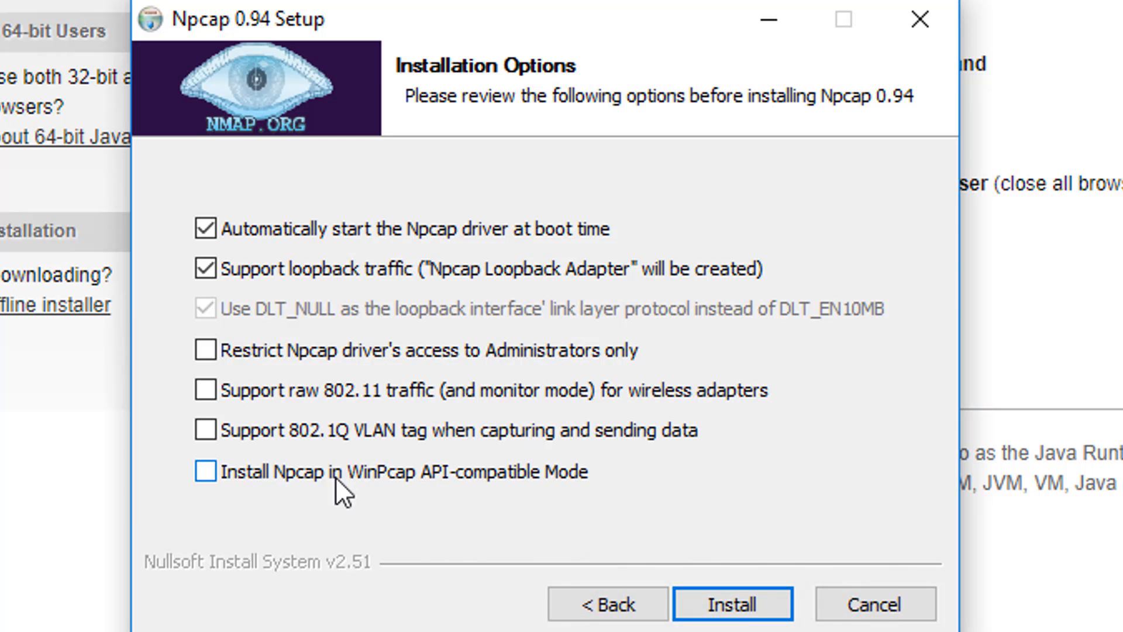
{"action": "left_click", "coordinate": [207, 470]}
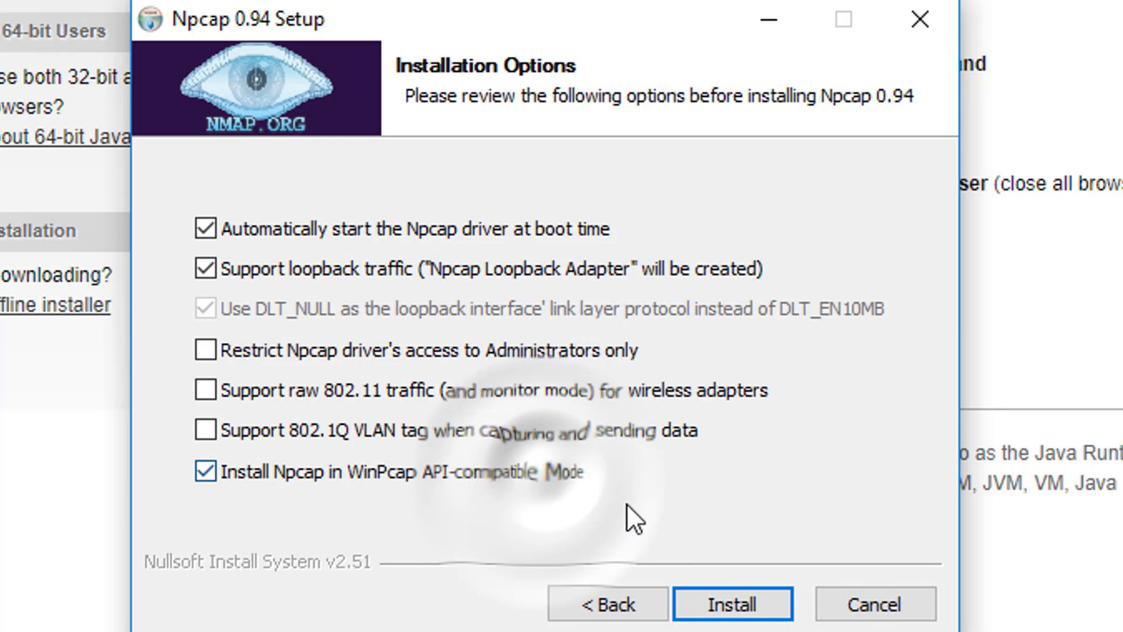
{"action": "left_click", "coordinate": [731, 603]}
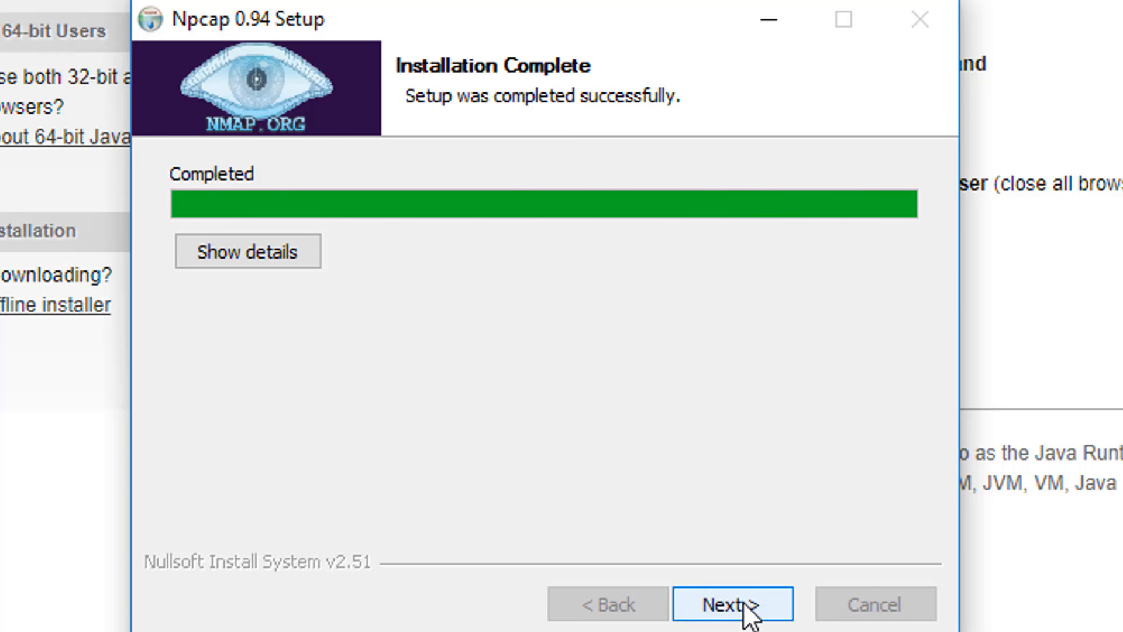
{"action": "left_click", "coordinate": [732, 604]}
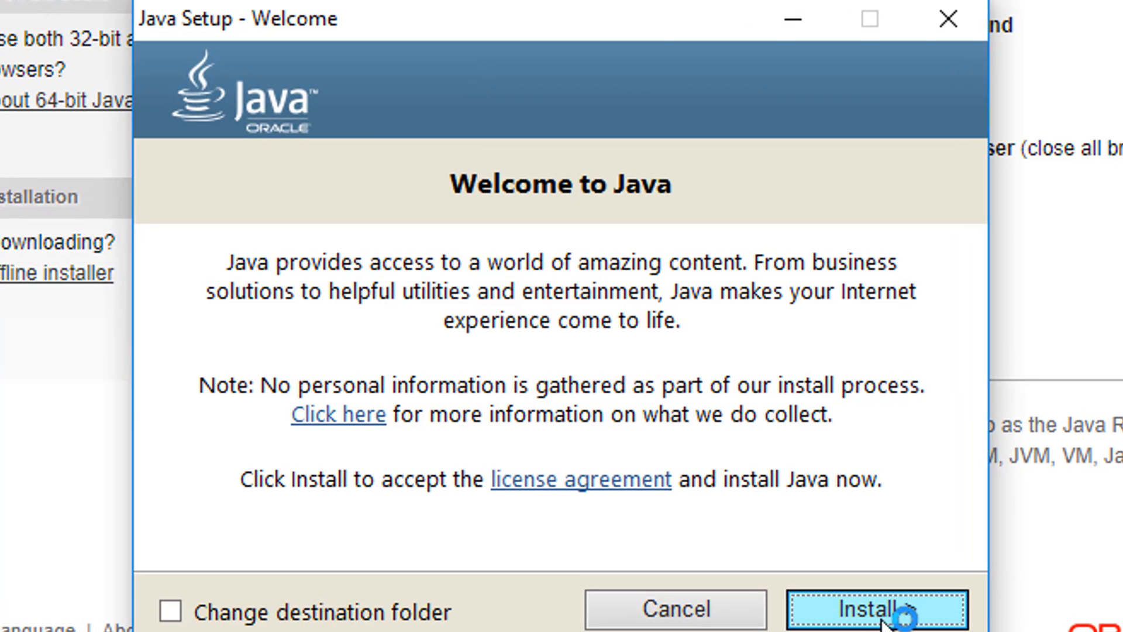
{"action": "left_click", "coordinate": [878, 610]}
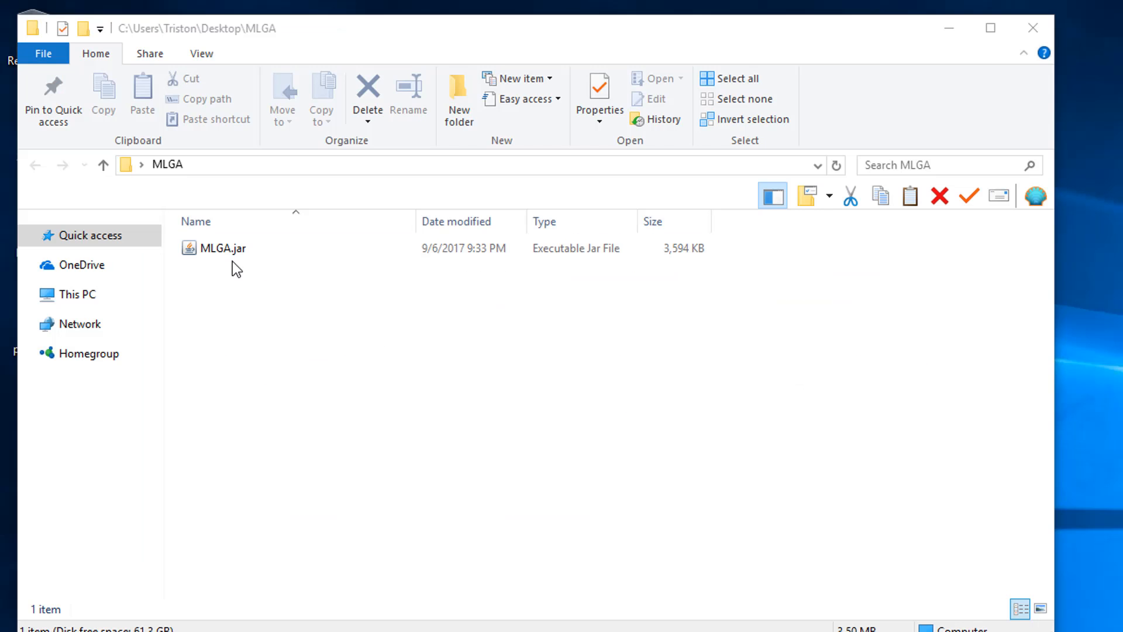
Step: Launch MLGA.jar and start it on network device 10.0.0.2
{"action": "left_click", "coordinate": [223, 248]}
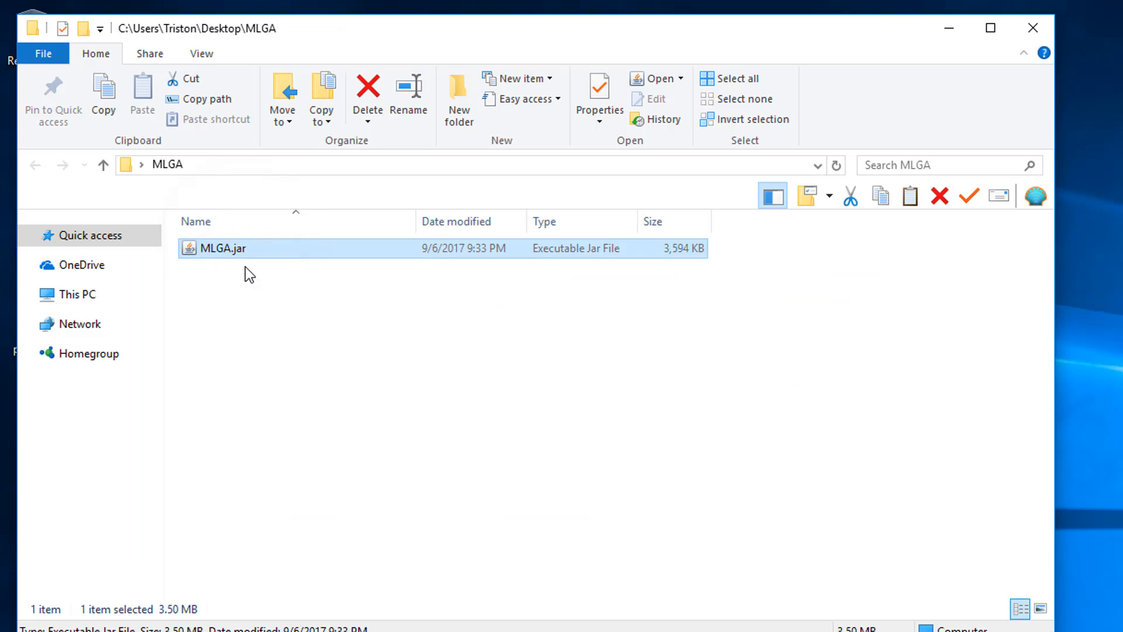
{"action": "double_click", "coordinate": [220, 248]}
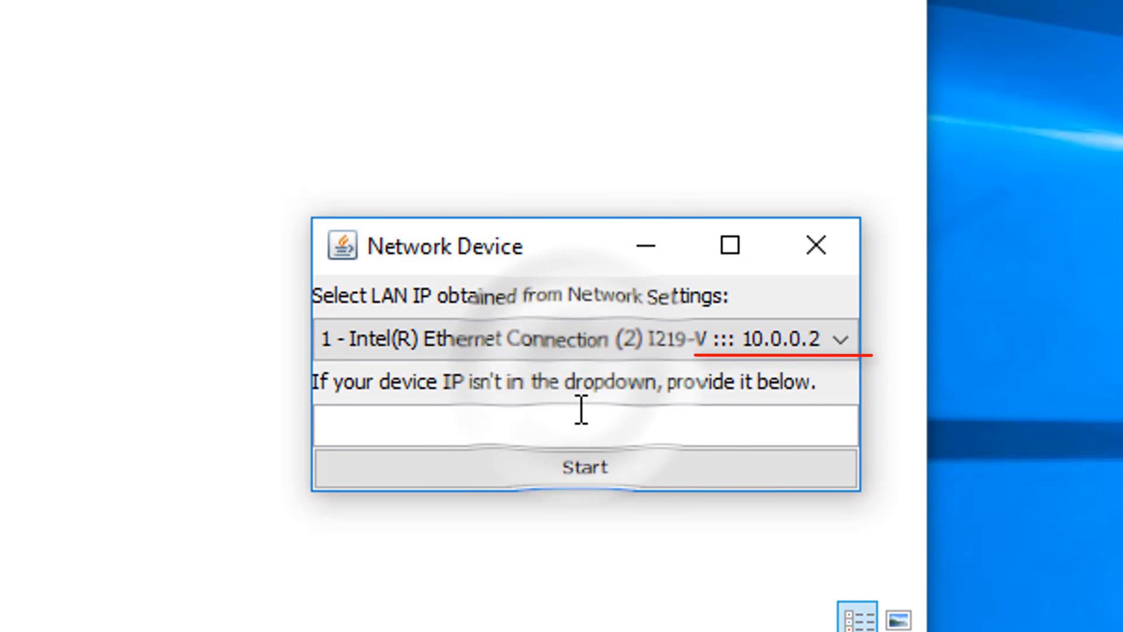
{"action": "type", "text": "10.0.0.2"}
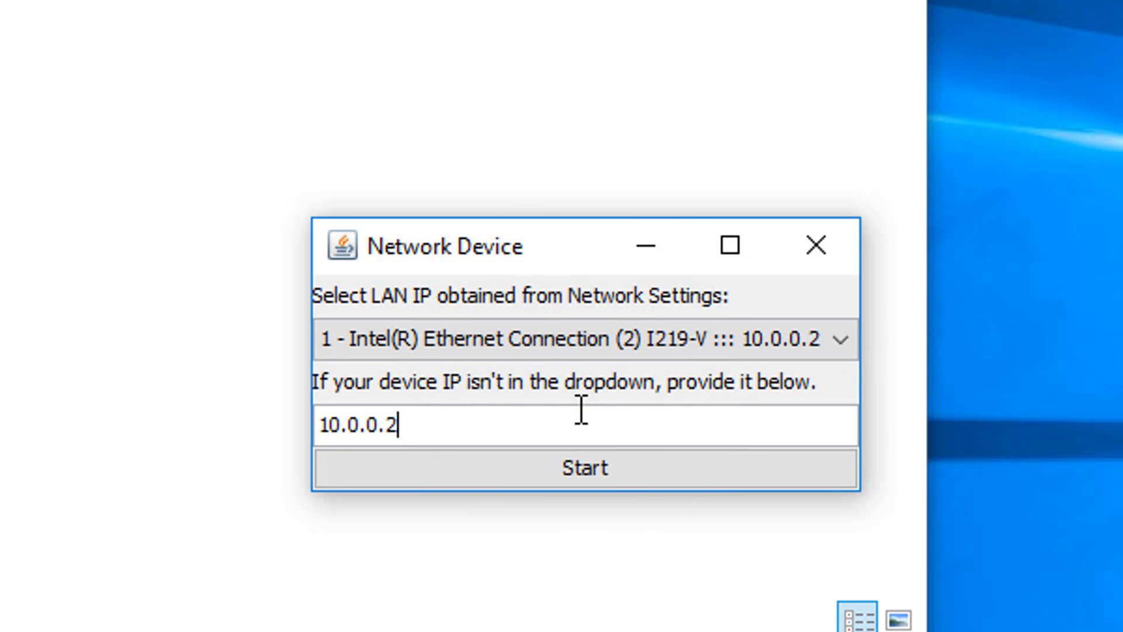
{"action": "left_click", "coordinate": [583, 467]}
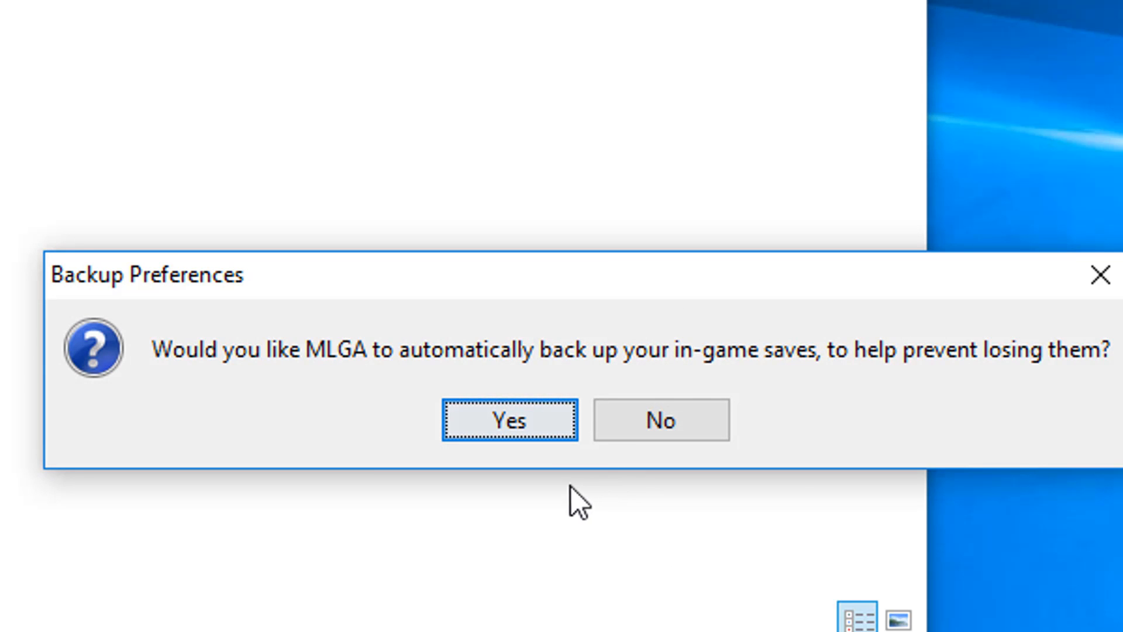
{"action": "mouse_move", "coordinate": [558, 426]}
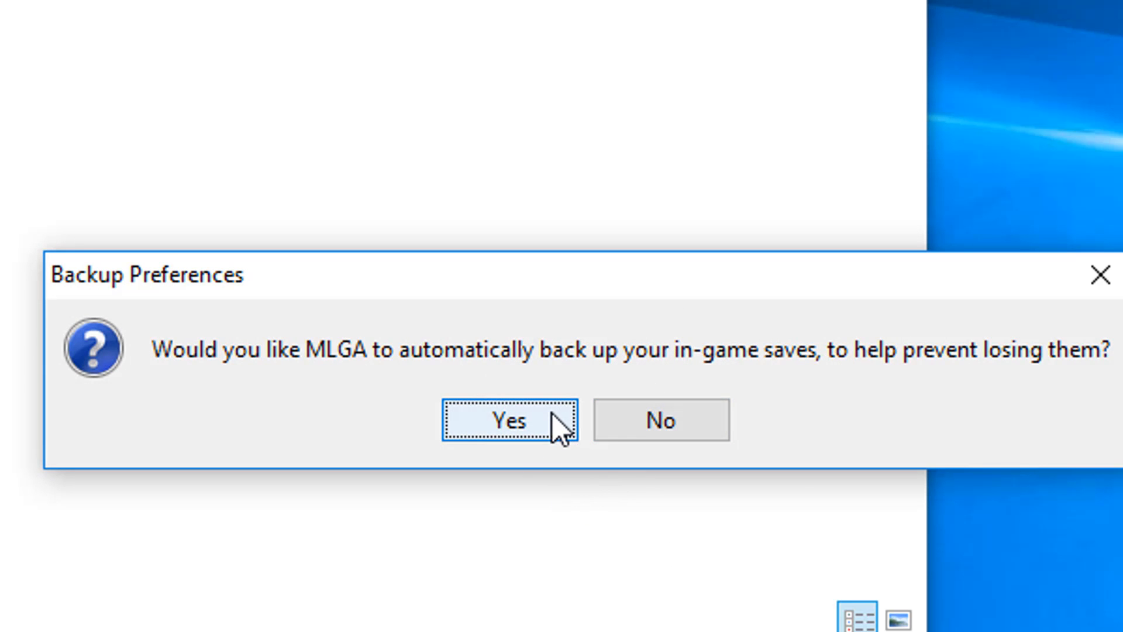
Step: Answer Yes to Backup Preferences and OK the Kindred optional notice
{"action": "left_click", "coordinate": [507, 420]}
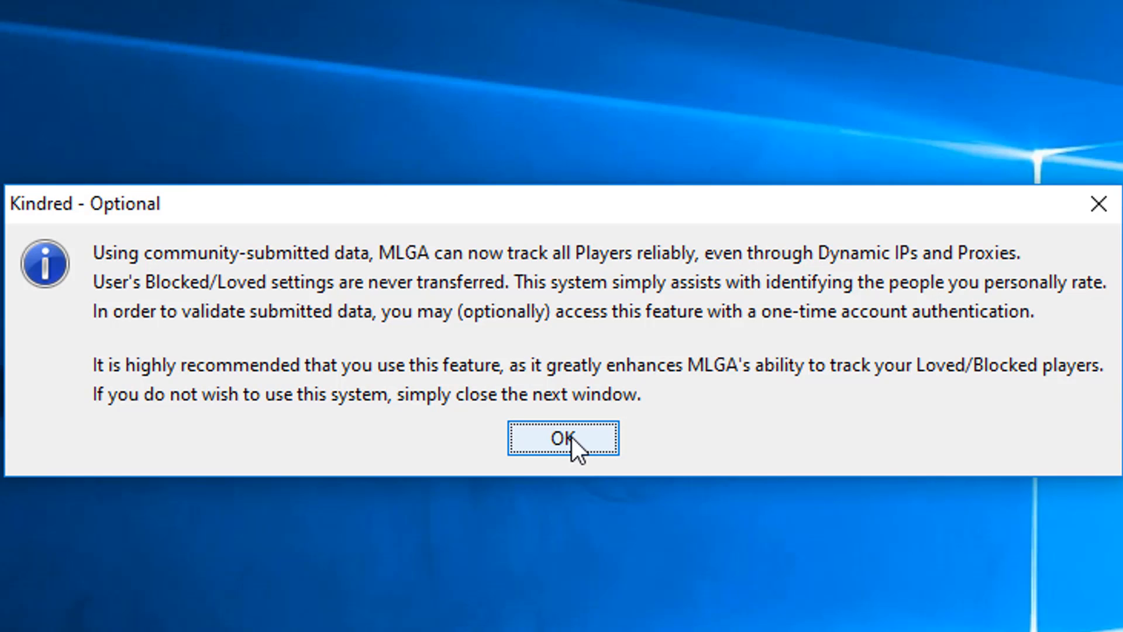
{"action": "left_click", "coordinate": [562, 438]}
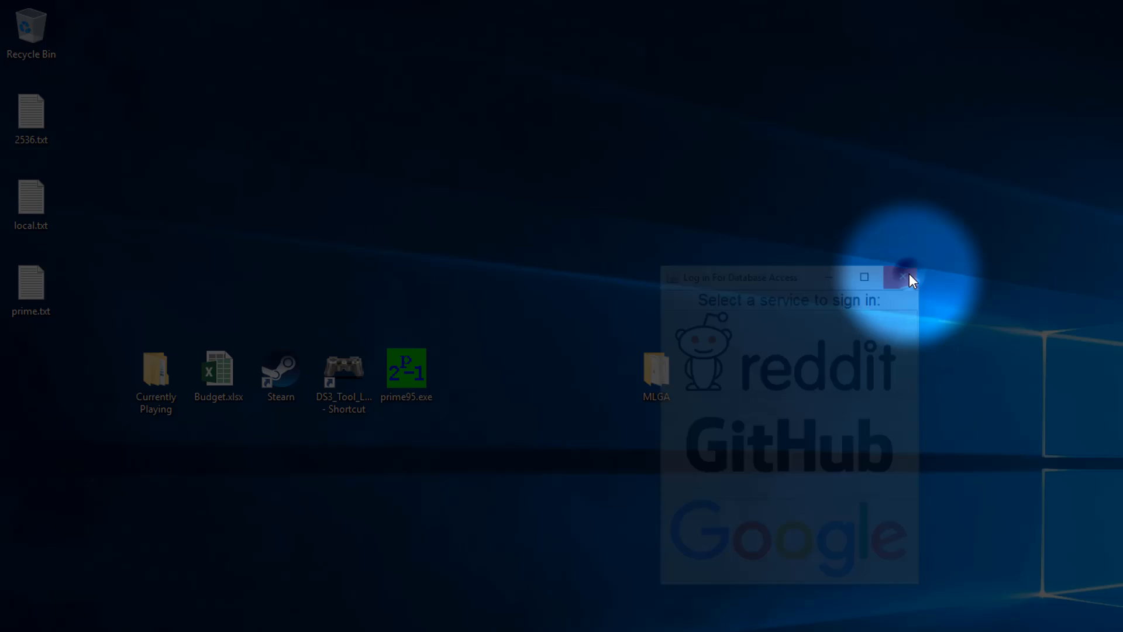
Step: Close the 'Log In For Database Access' window without signing in
{"action": "left_click", "coordinate": [901, 277]}
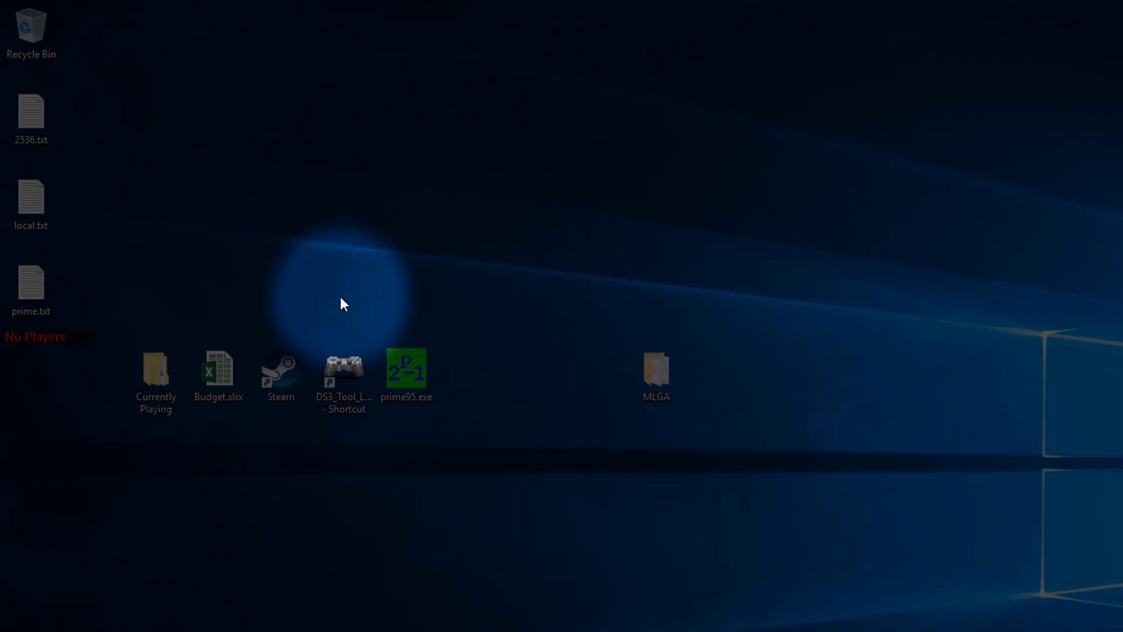
{"action": "mouse_move", "coordinate": [81, 349]}
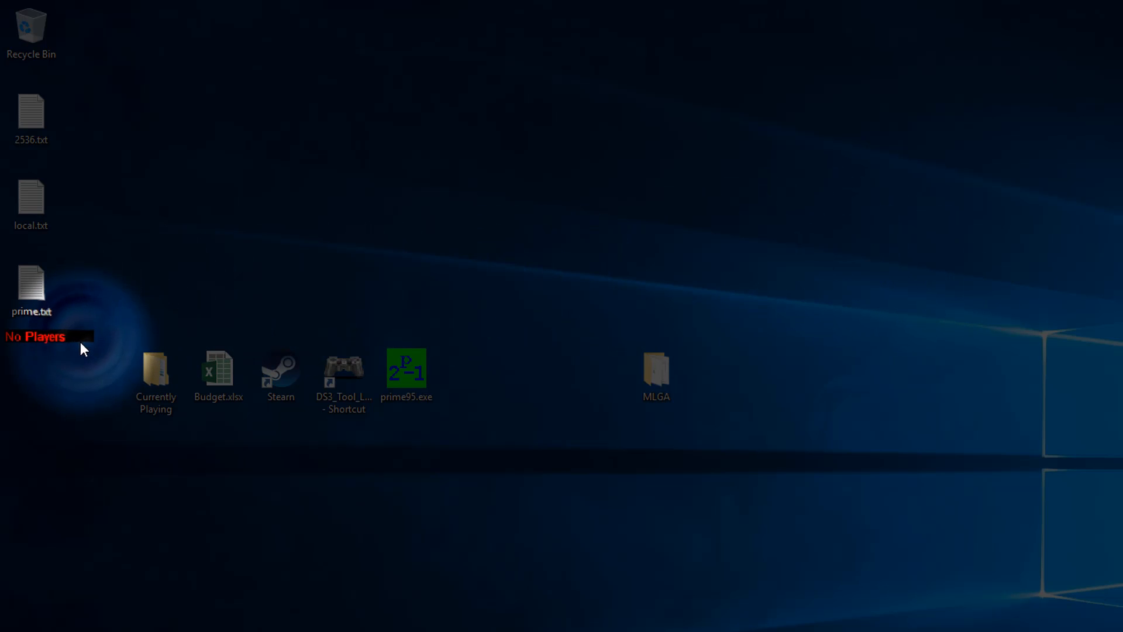